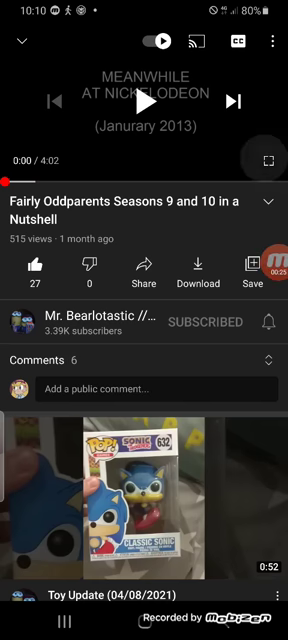
Switch the Fairly OddParents seasons recap video to fullscreen and let it play on
click(264, 162)
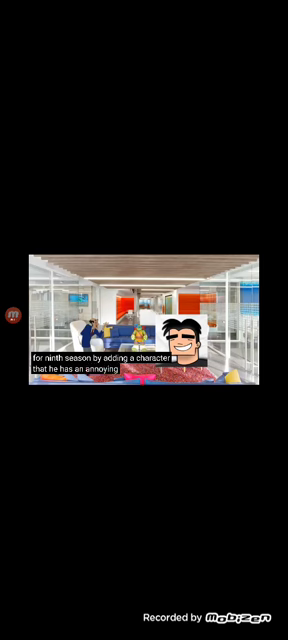